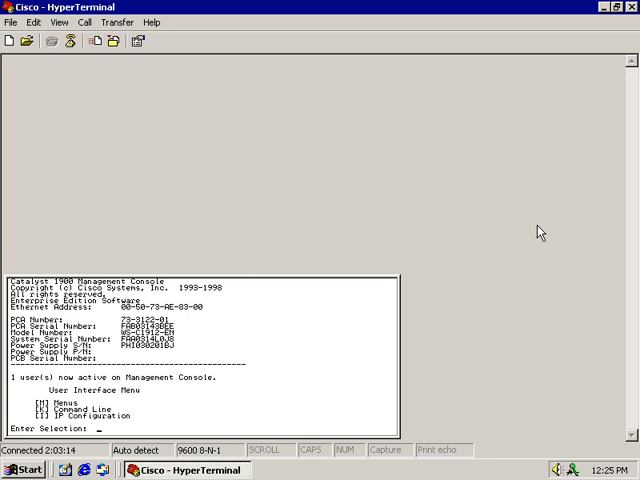
Choose K for the command line, then enable to reach the Switch# prompt.
{"action": "type", "text": "K"}
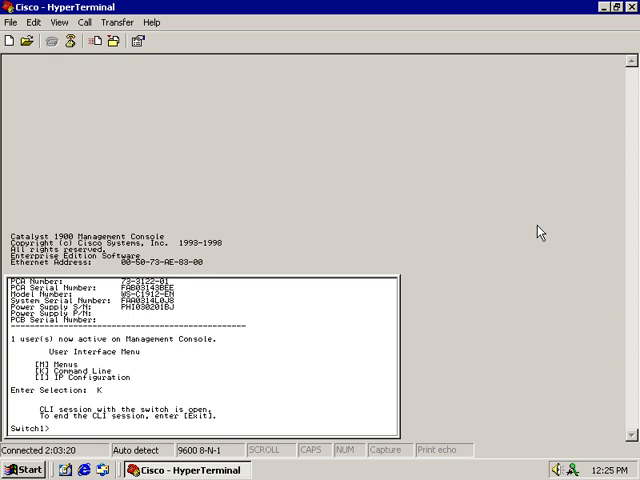
{"action": "type", "text": "en"}
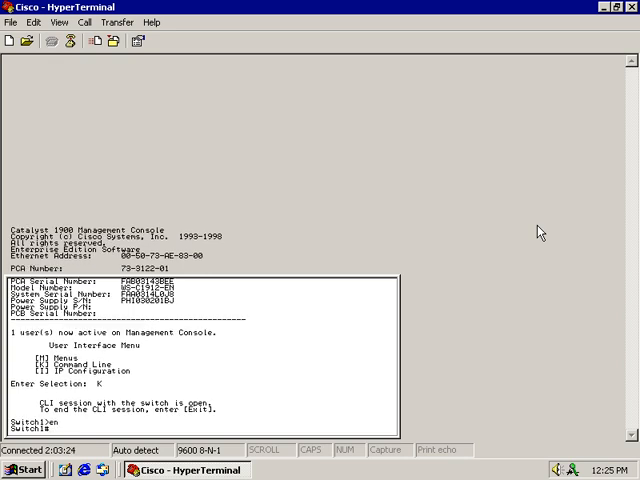
Run 'delete nvram' at the Switch# prompt to erase the configuration.
{"action": "type", "text": "delete nvram"}
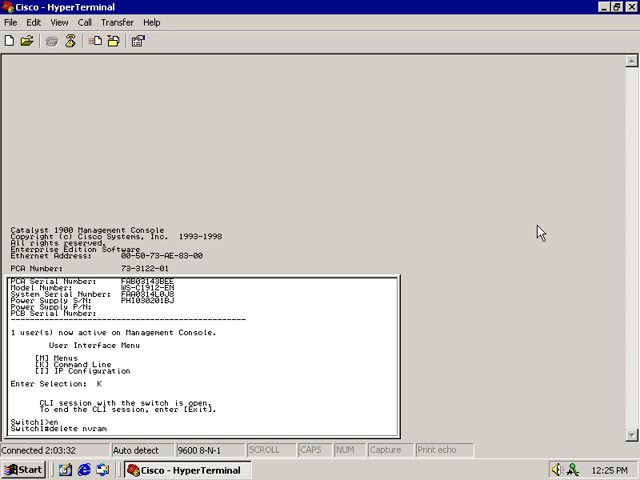
{"action": "key", "text": "Return"}
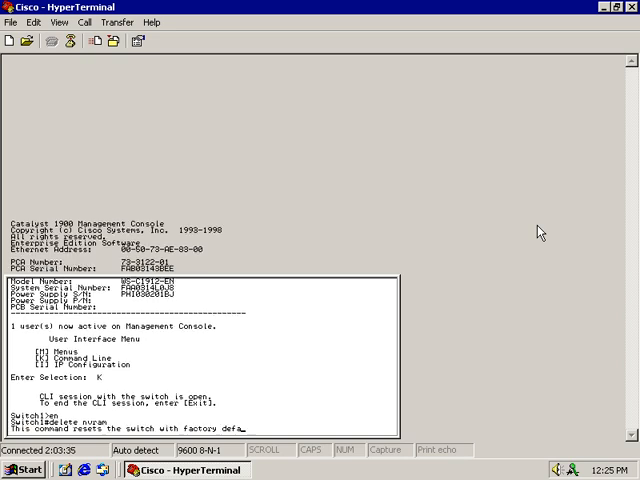
Answer Yes to the 'Reset system with factory defaults' confirmation.
{"action": "key", "text": "Return"}
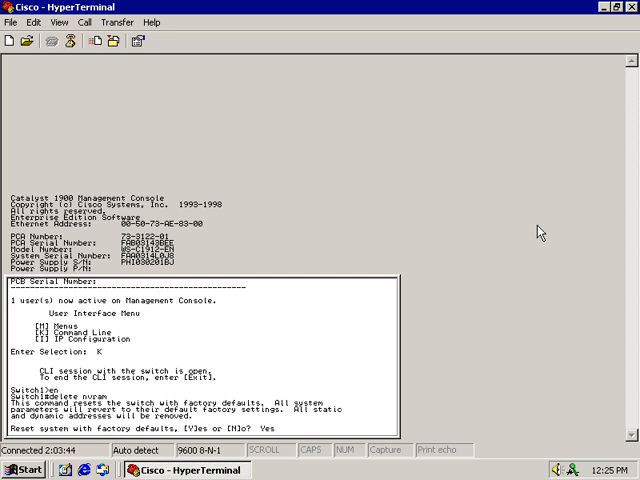
{"action": "type", "text": "Yes"}
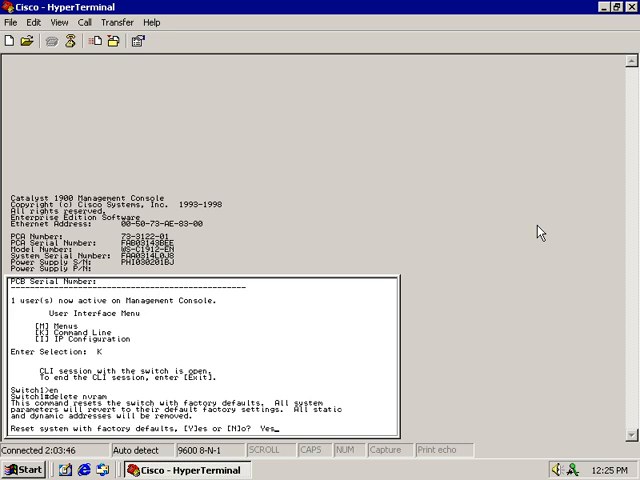